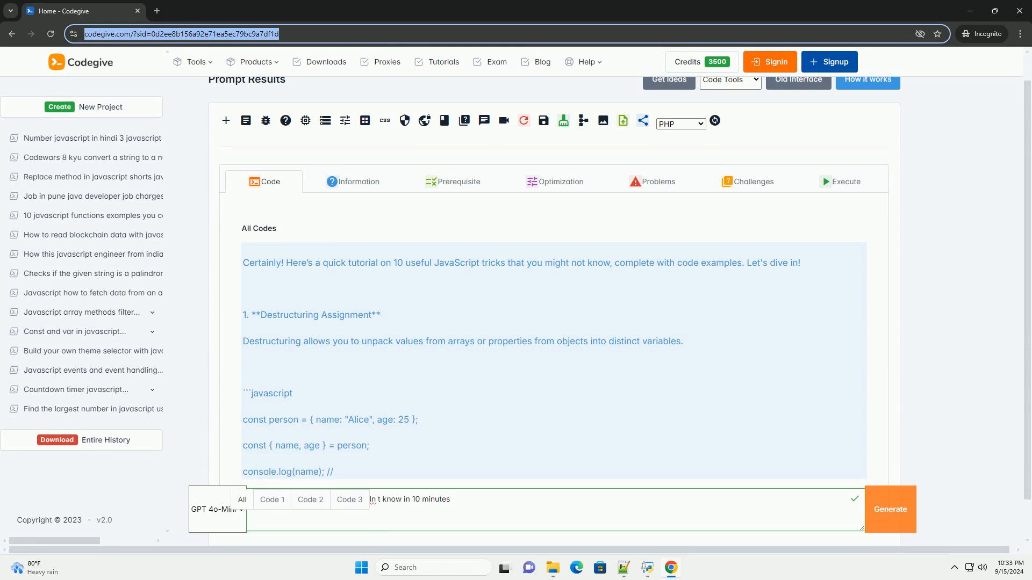
scroll("down", 3)
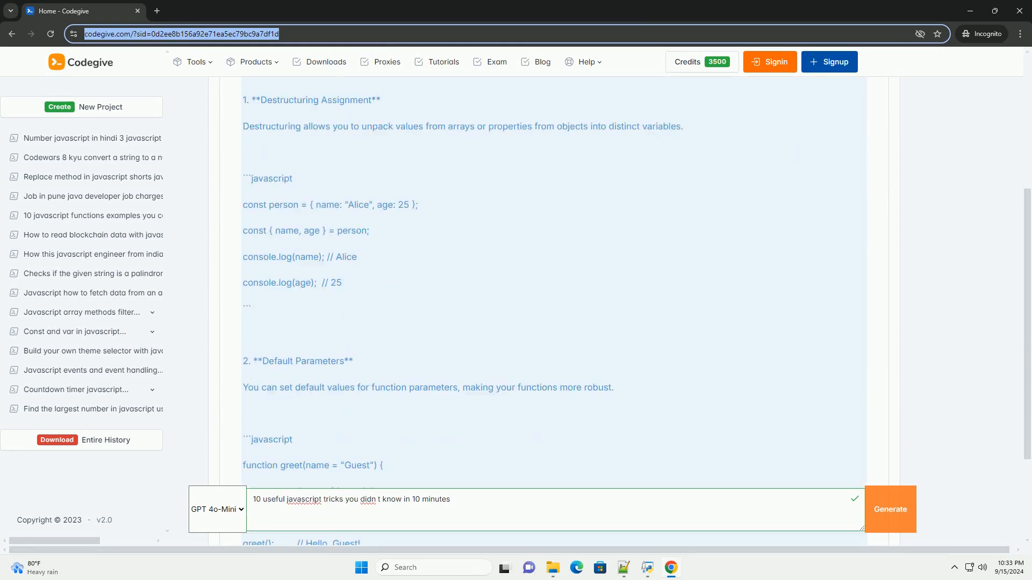
scroll("down", 3)
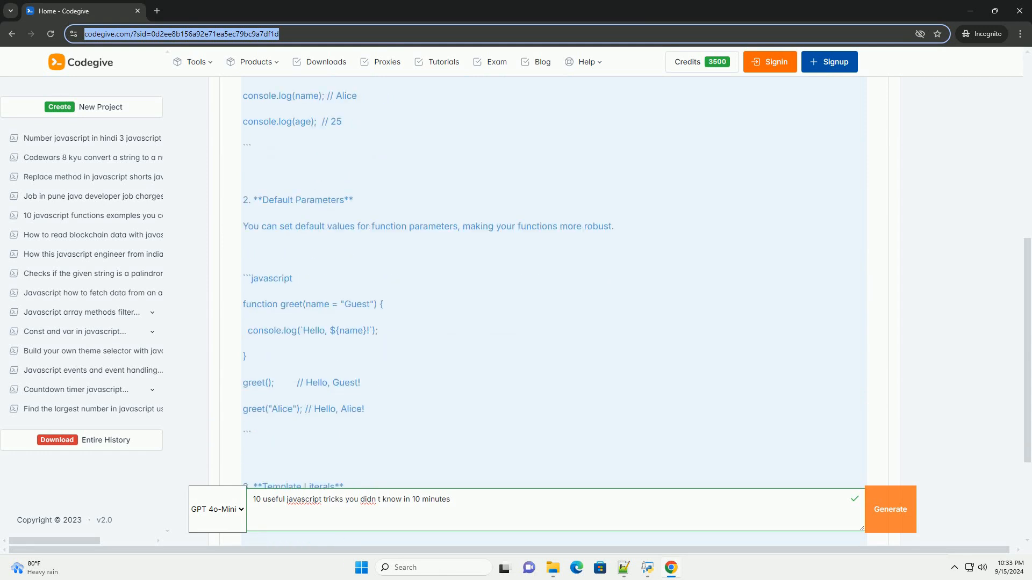
scroll("down", 3)
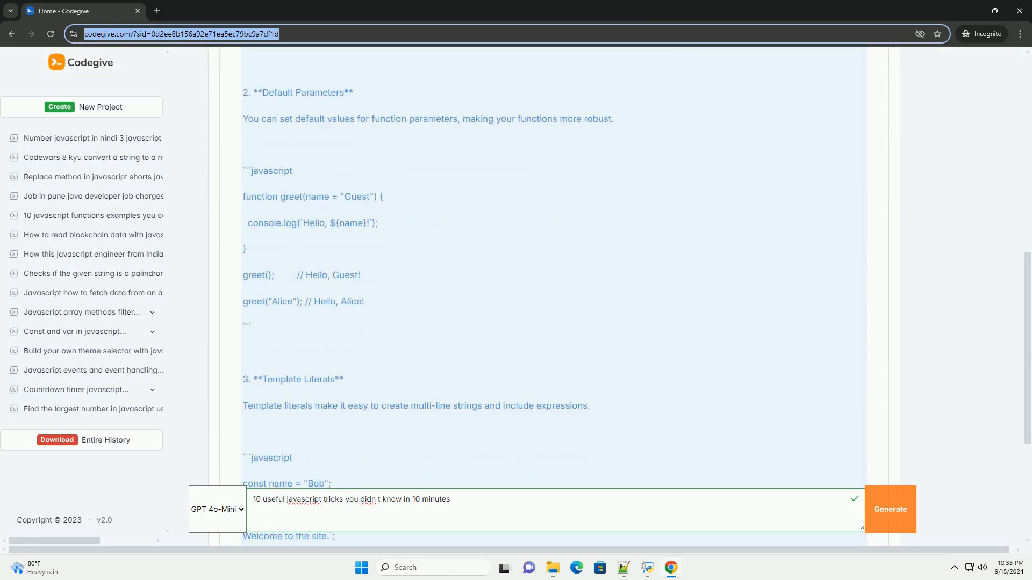
scroll("down", 3)
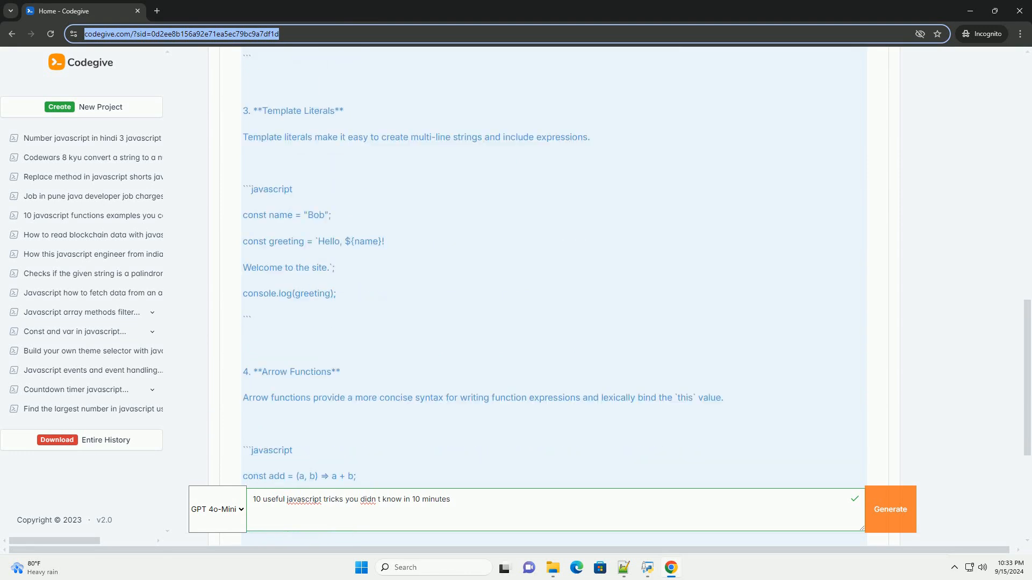
scroll("down", 3)
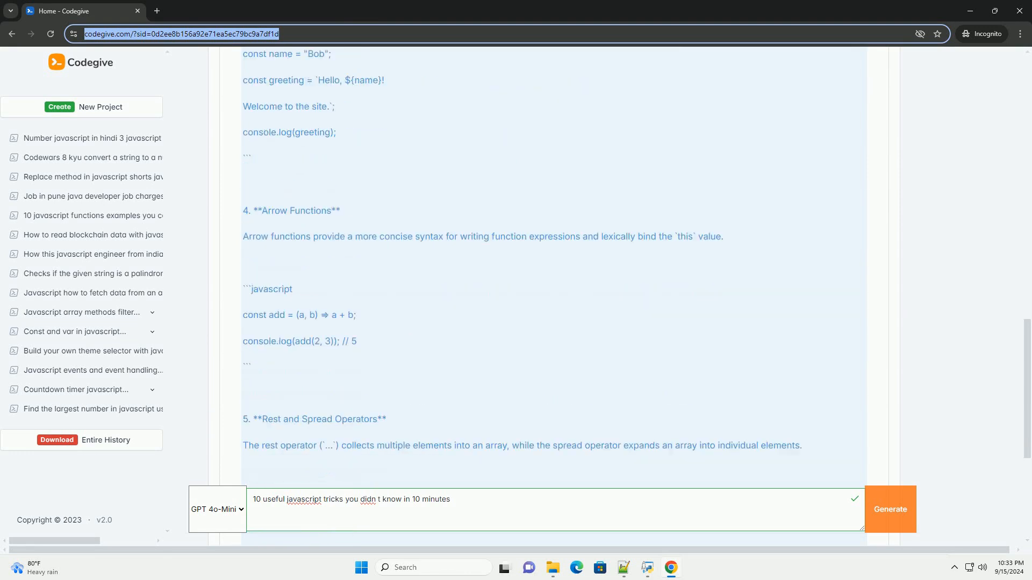
scroll("down", 3)
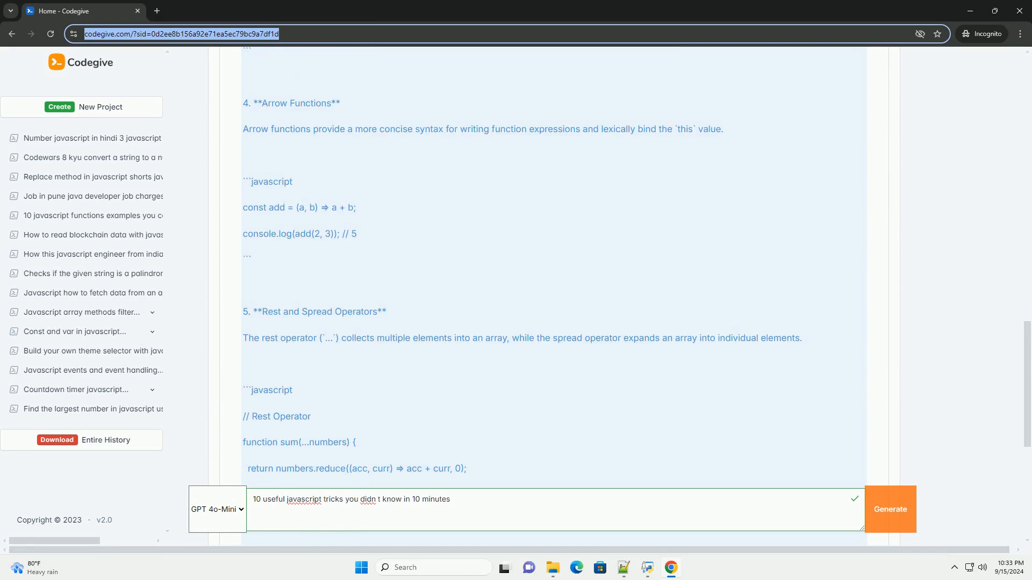
scroll("down", 3)
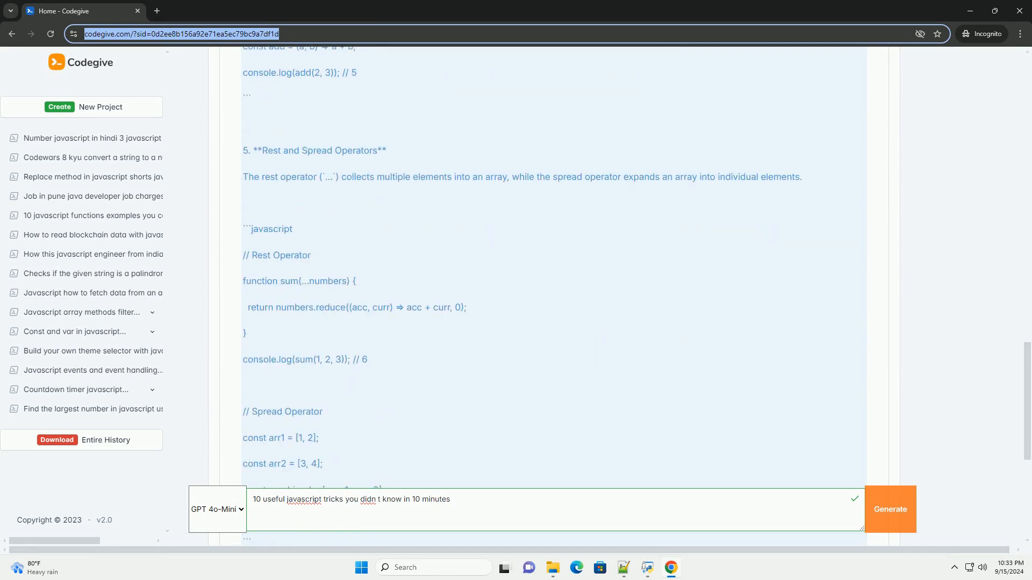
scroll("down", 3)
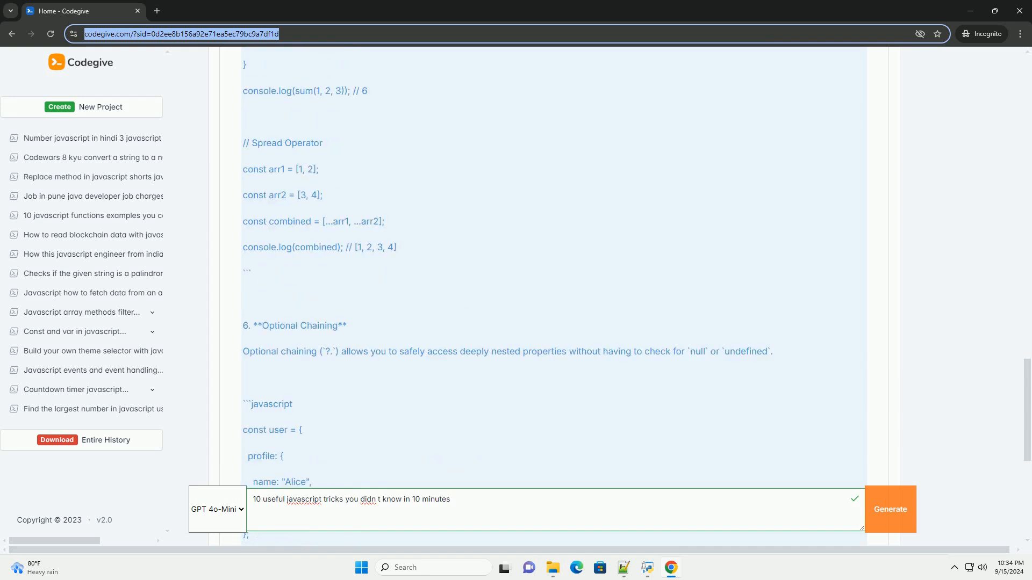
scroll("down", 3)
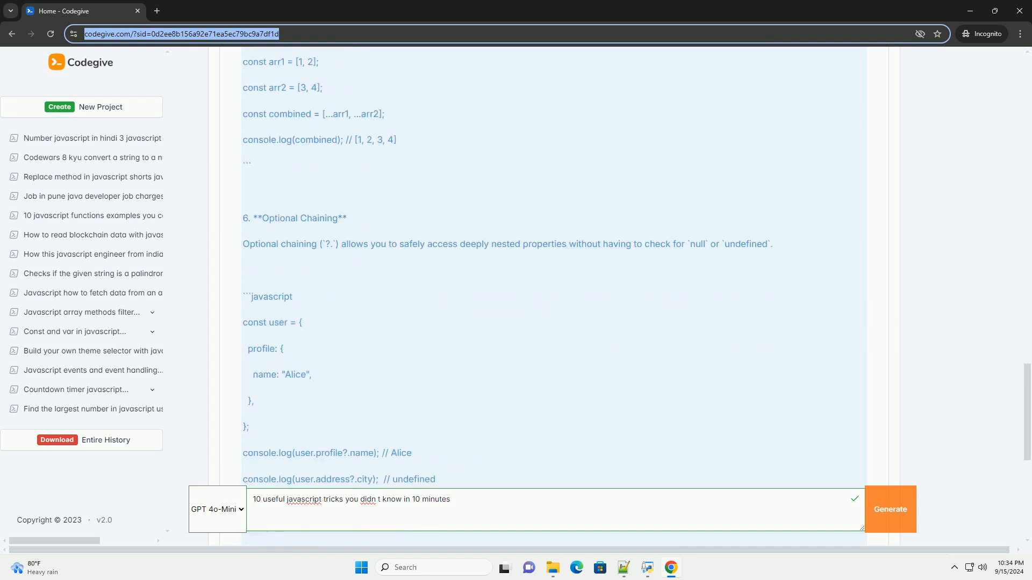
scroll("down", 3)
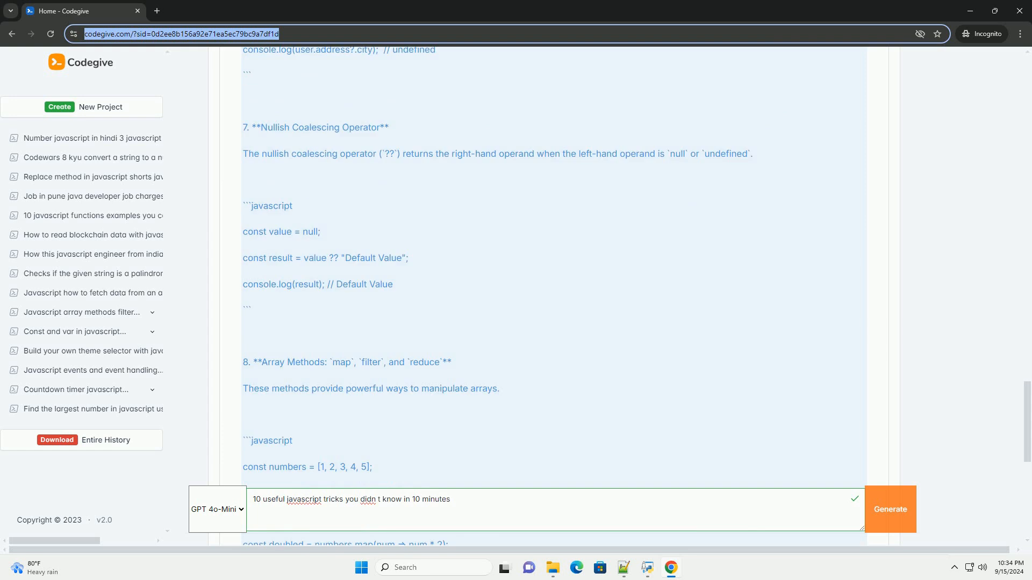
scroll("down", 3)
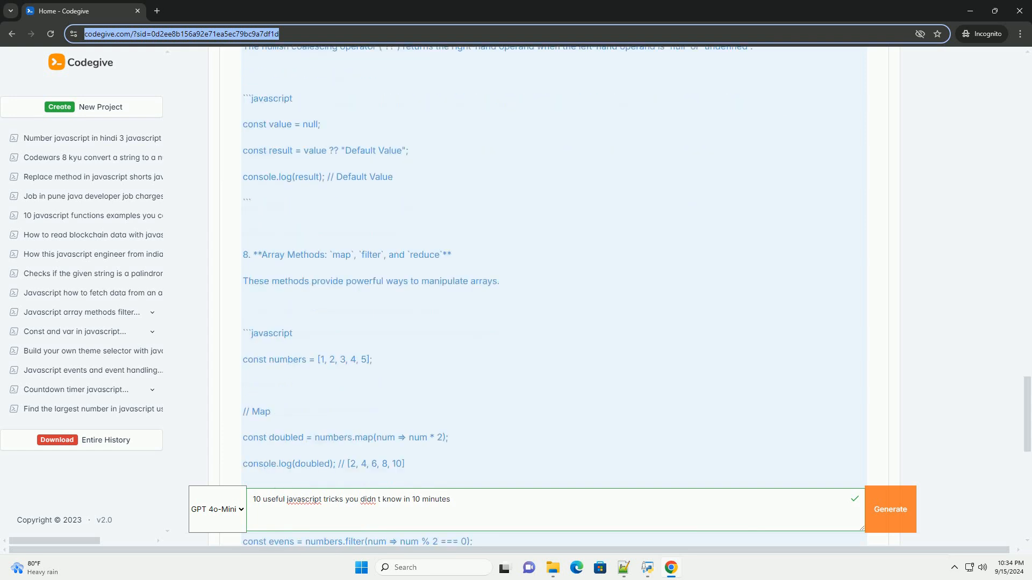
scroll("down", 3)
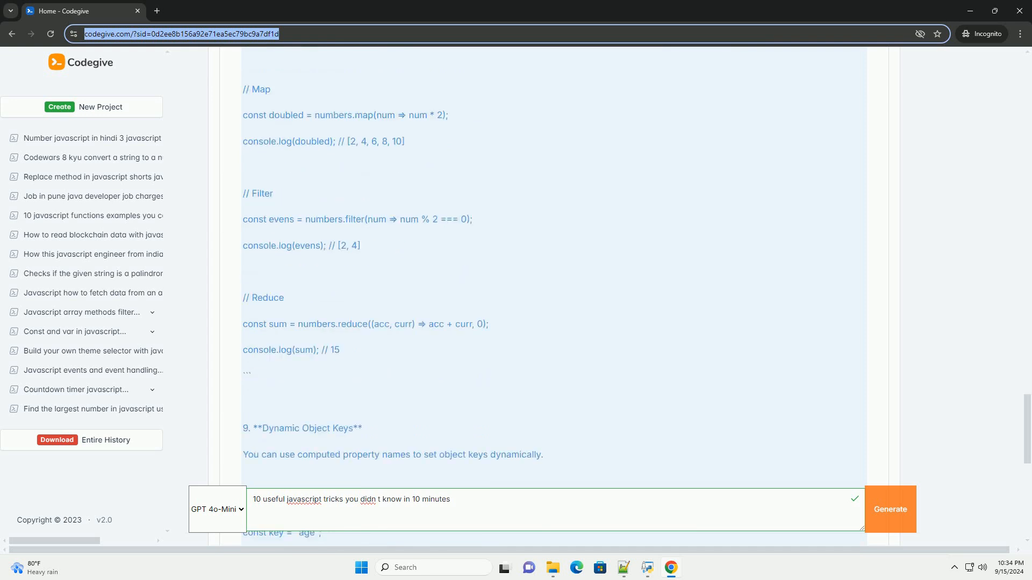
scroll("down", 3)
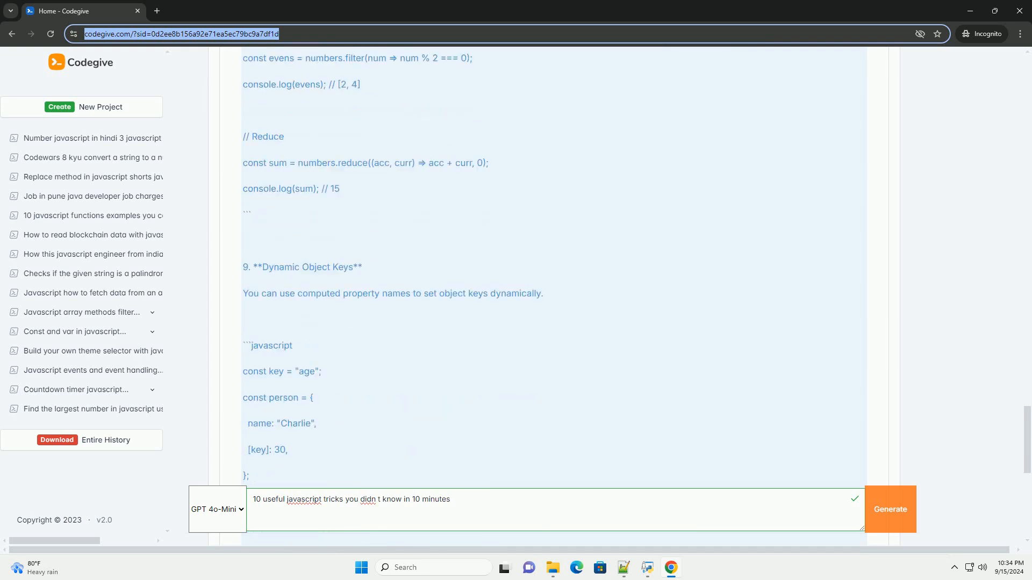
scroll("down", 3)
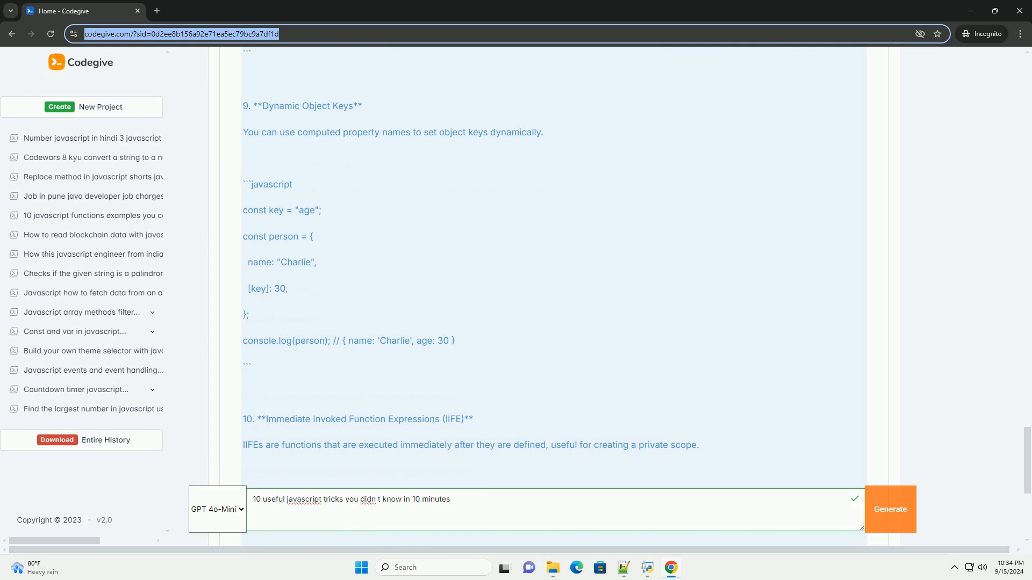